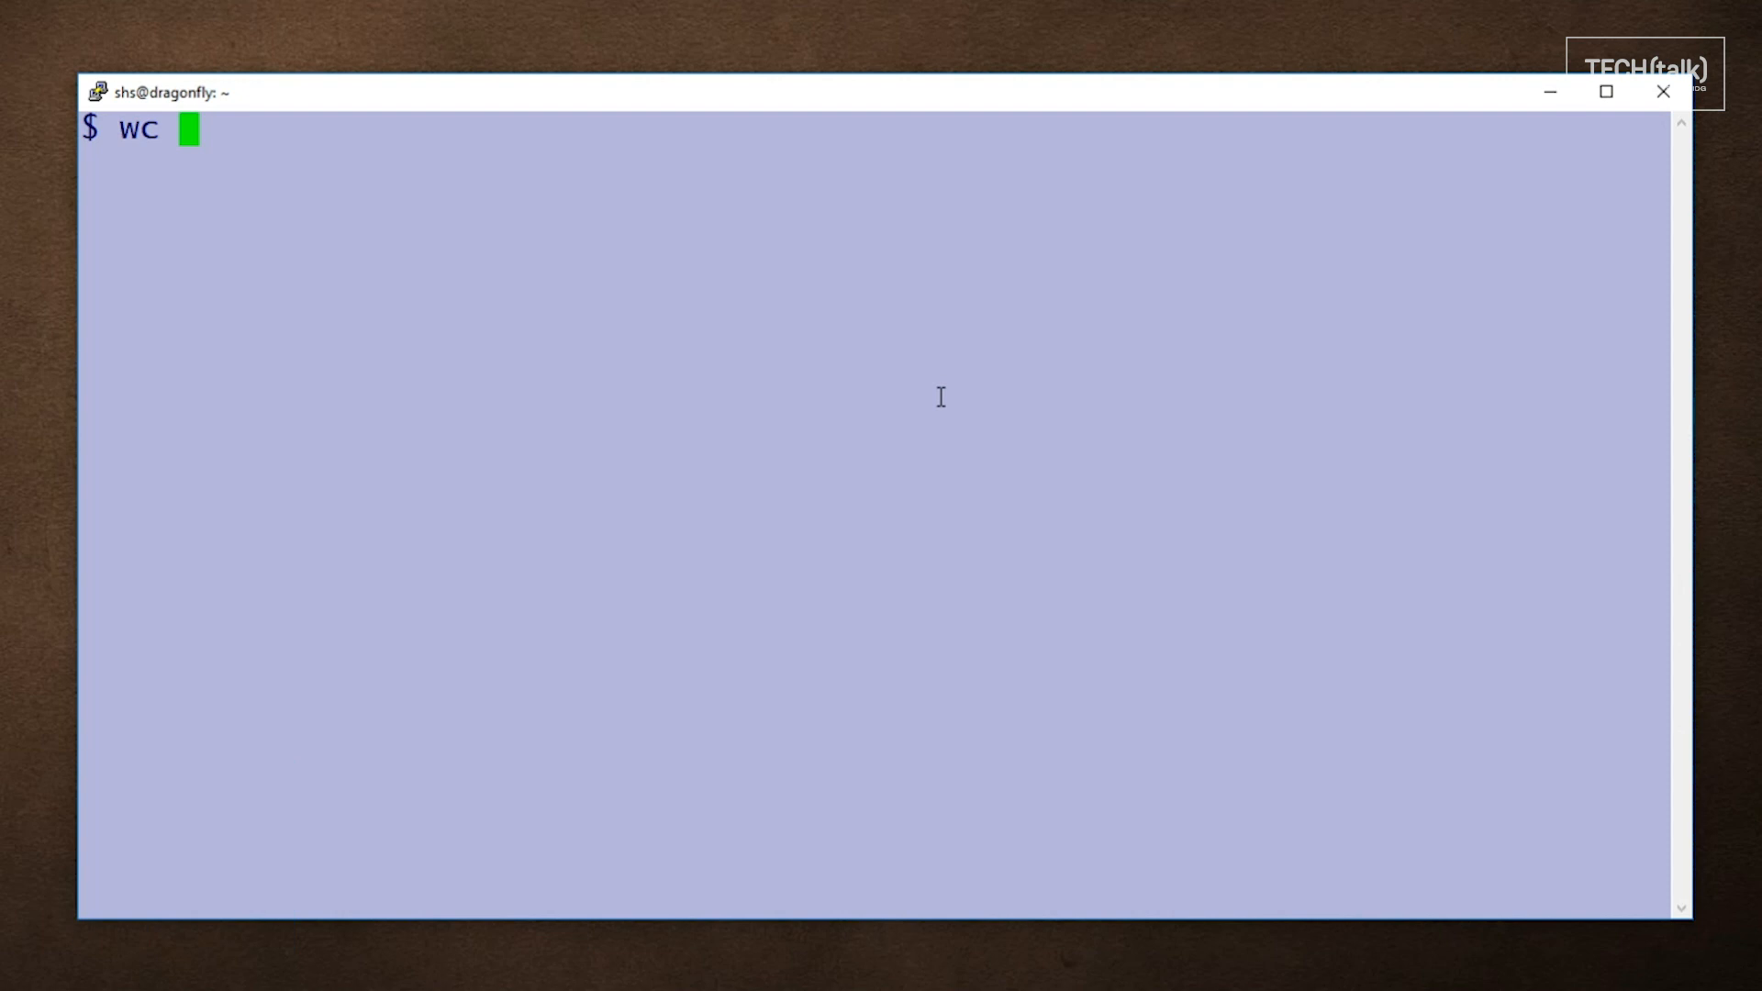
Step: Cancel the bare wc command with Ctrl+C to get back an empty prompt
key(ctrl+c)
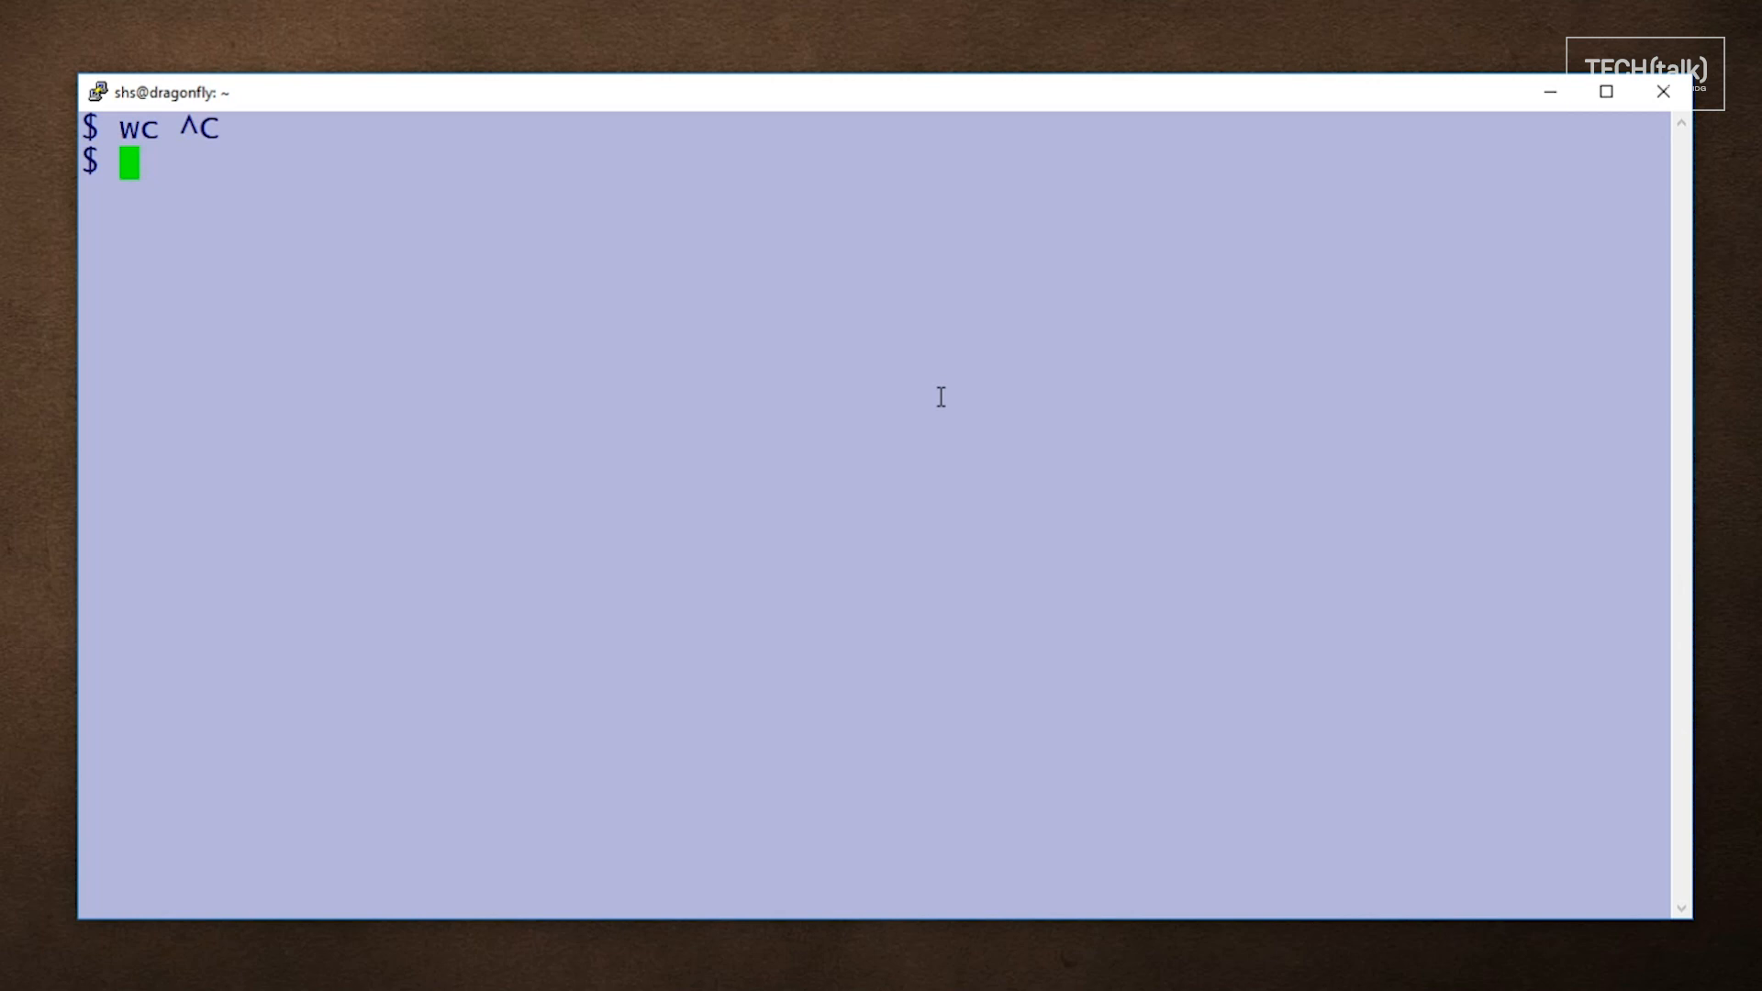
Step: Run echo 123 | wc, getting 1 line, 1 word, 4 characters, and highlight the 4
text(echo 123 | wc)
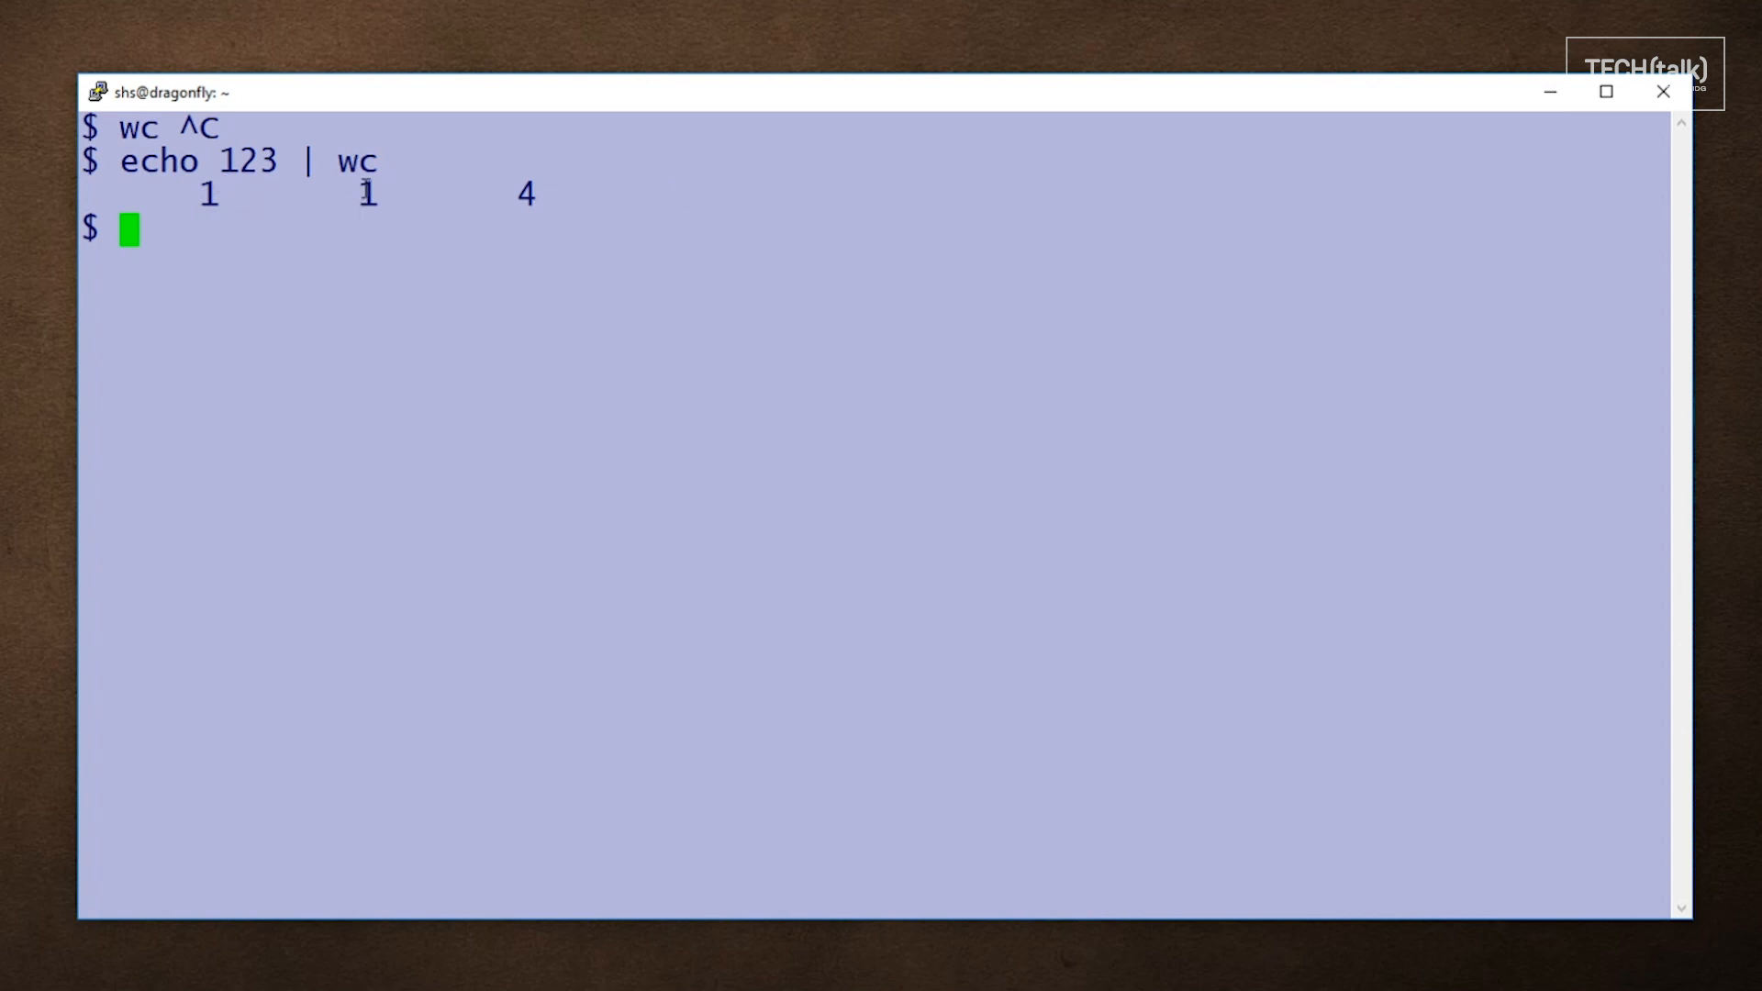
mouse_move(671, 209)
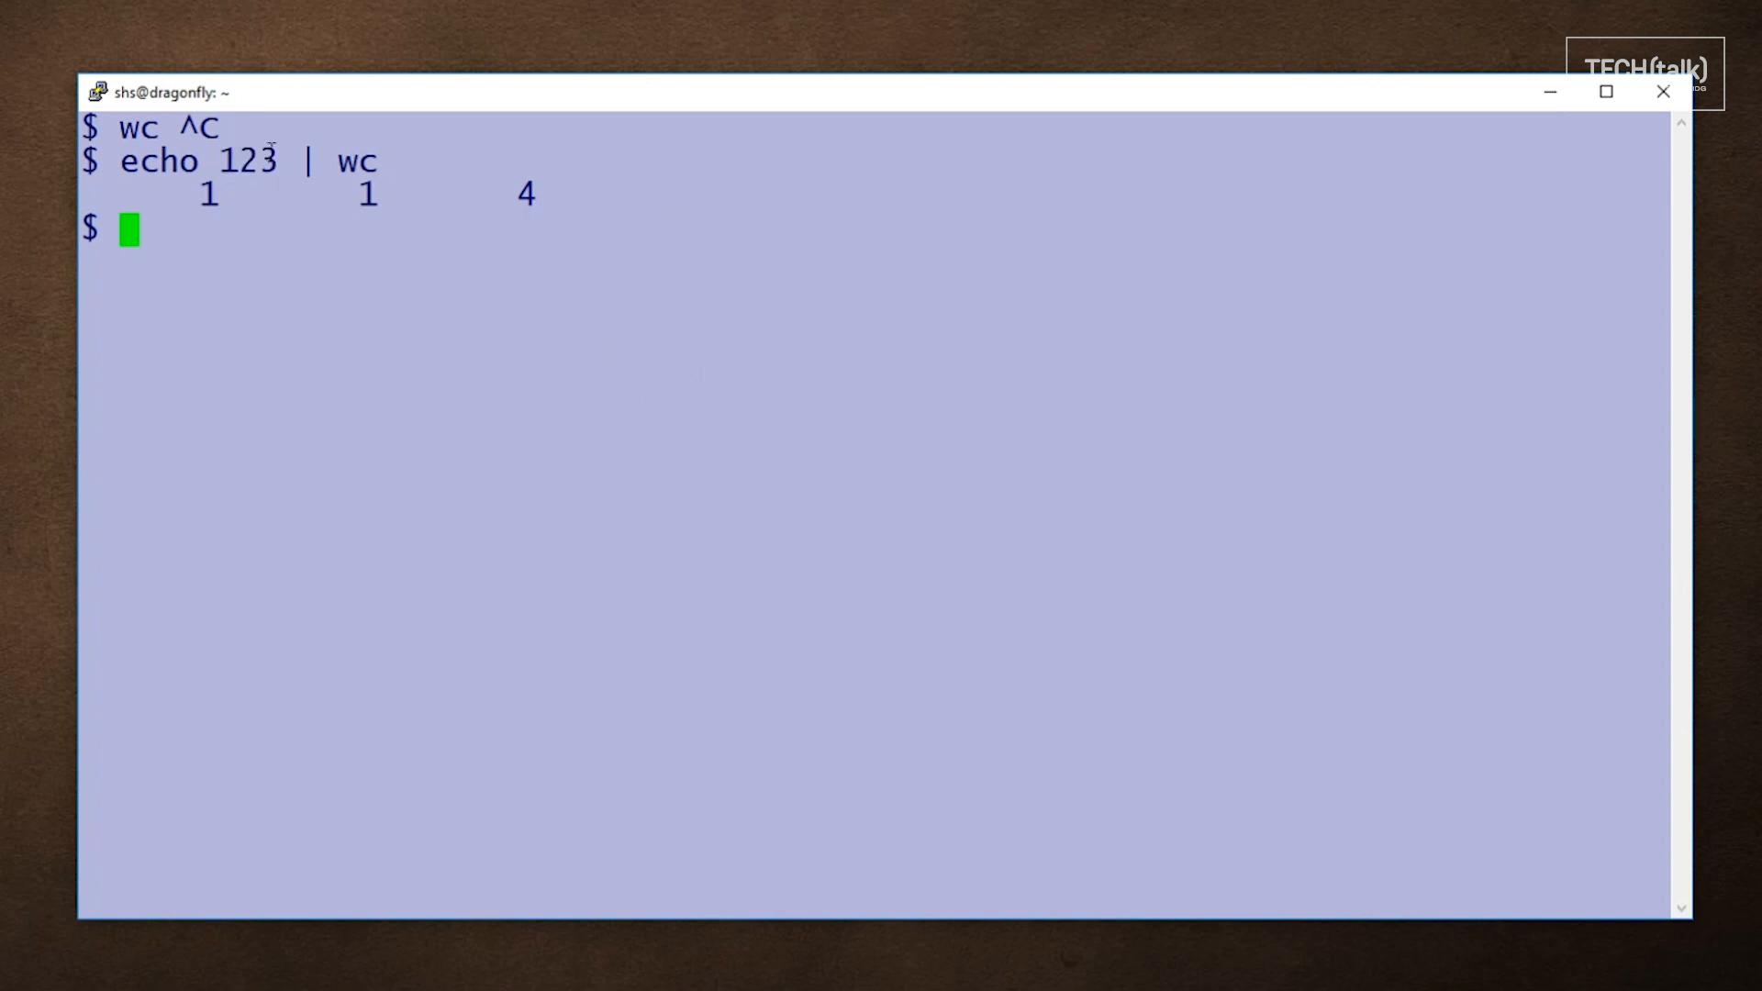
double_click(519, 196)
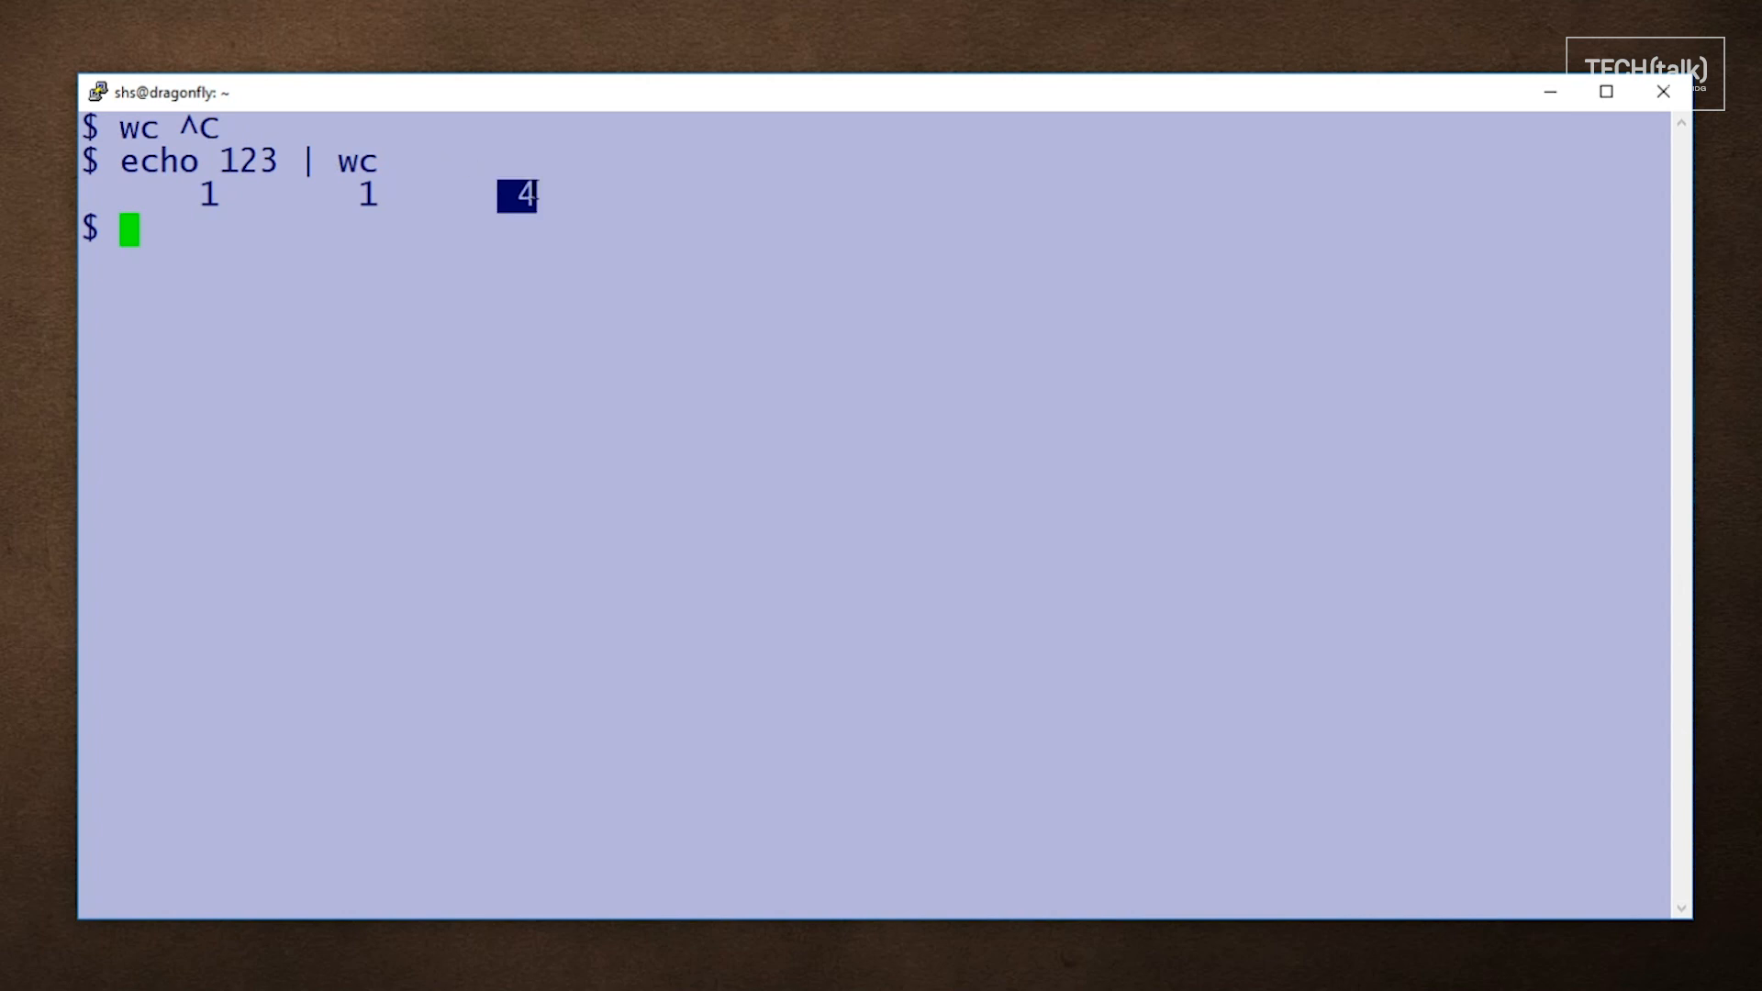
mouse_move(563, 318)
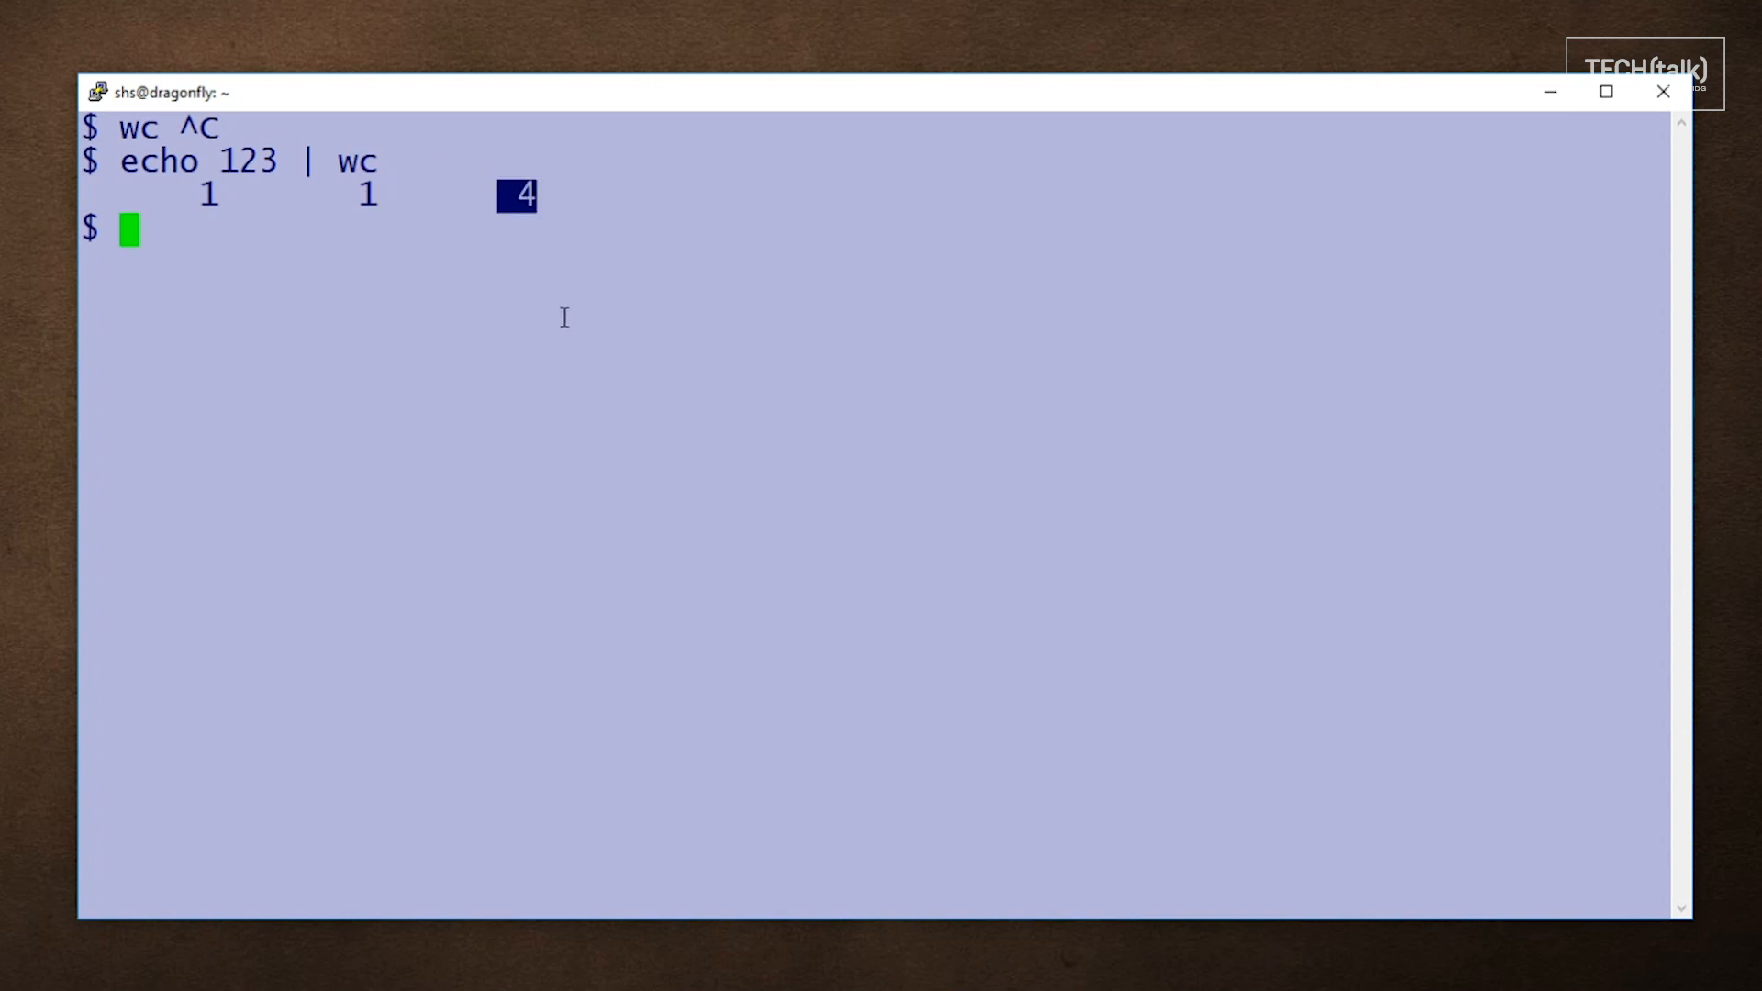
mouse_move(595, 318)
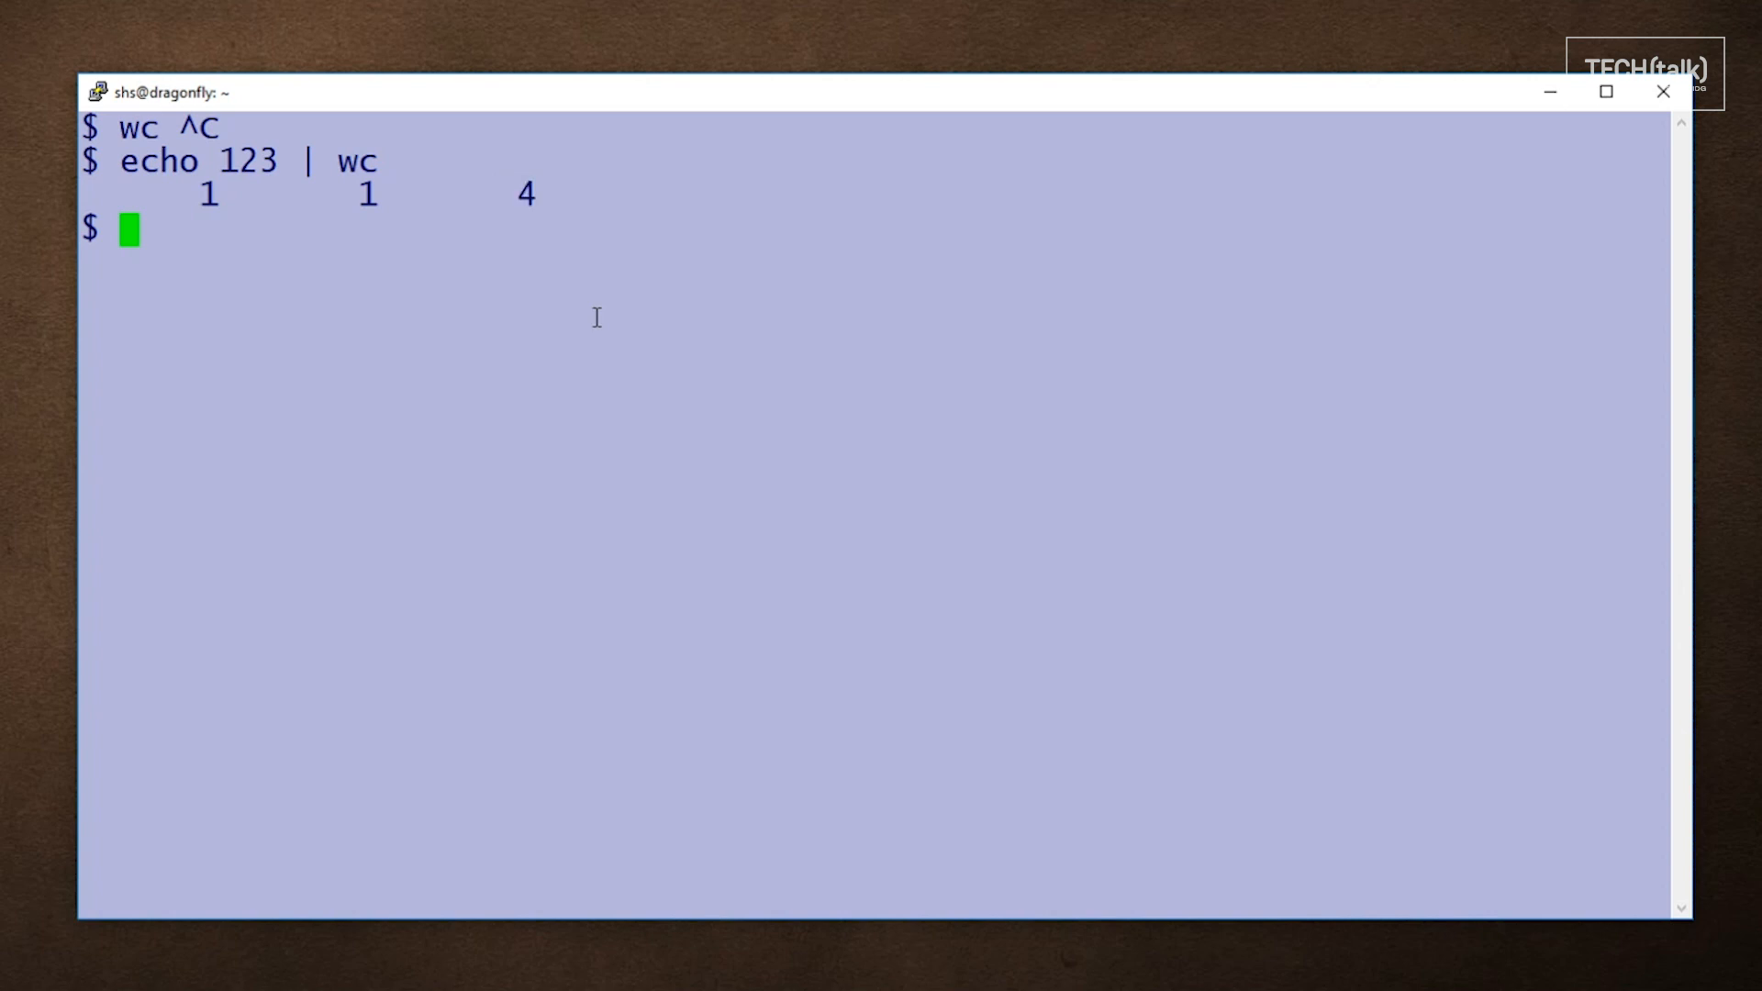
Step: Run echo -n 123 | wc to get 0 lines, 1 word, 3 characters, then begin a wc command
text(echo)
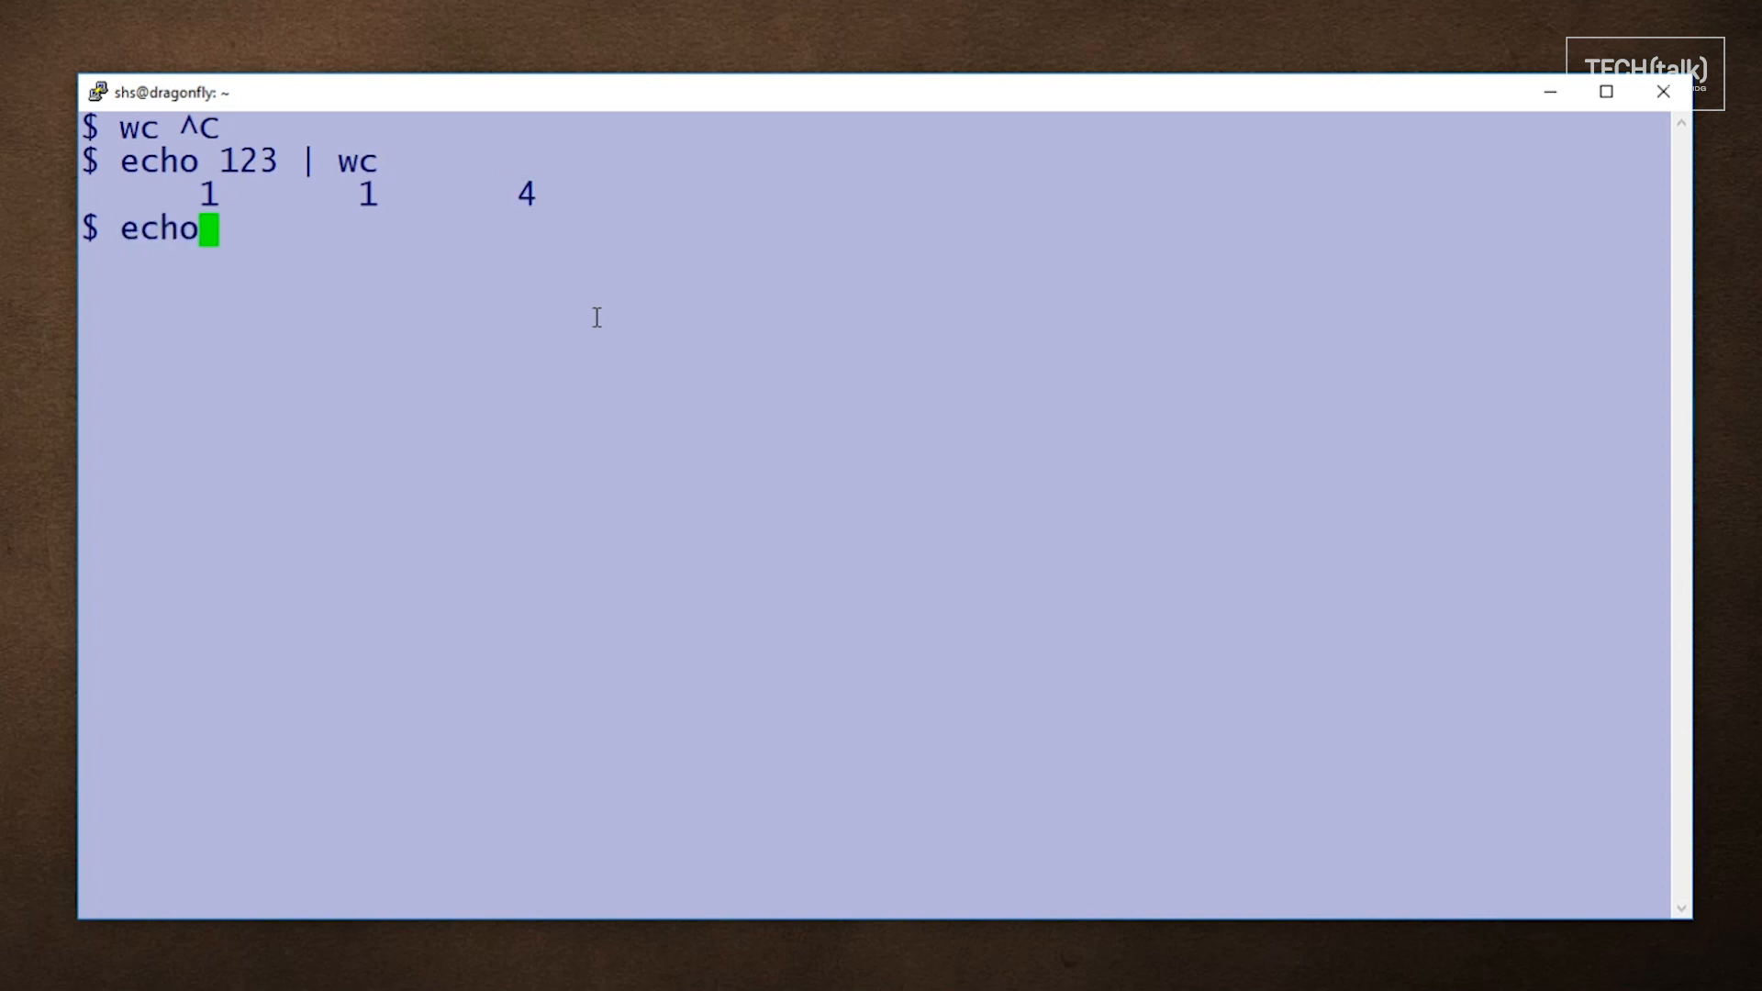
text(-n)
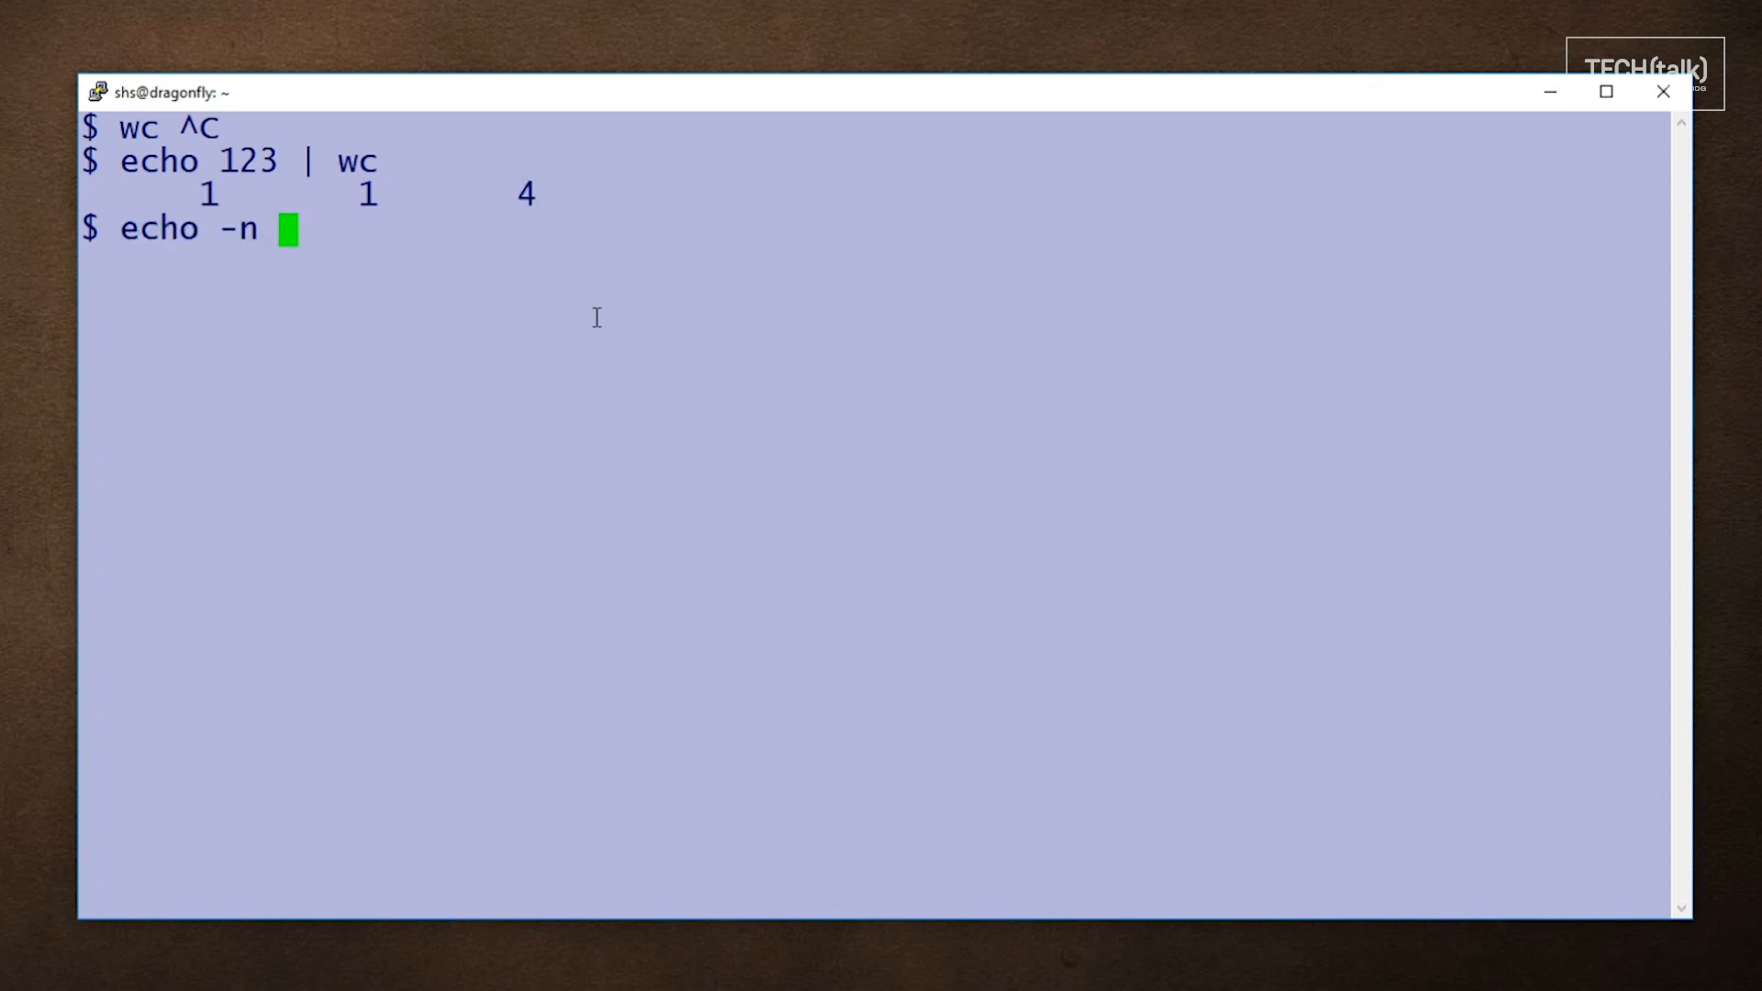
text(123 |)
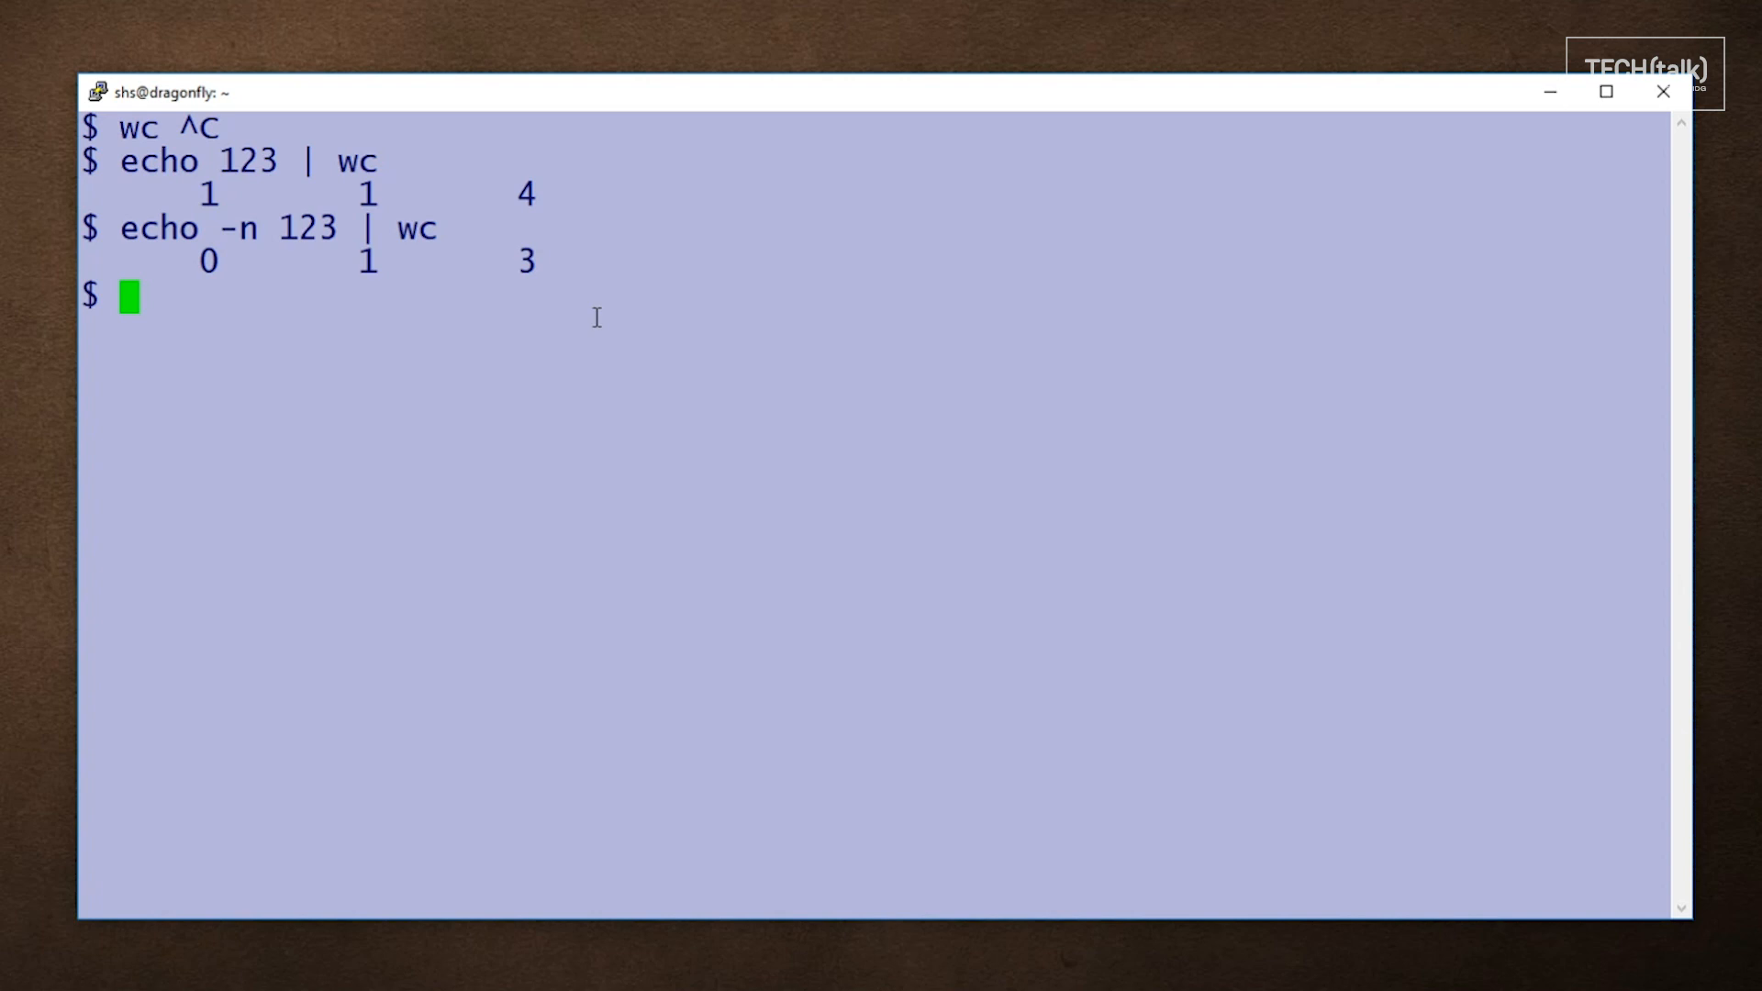
text(wc)
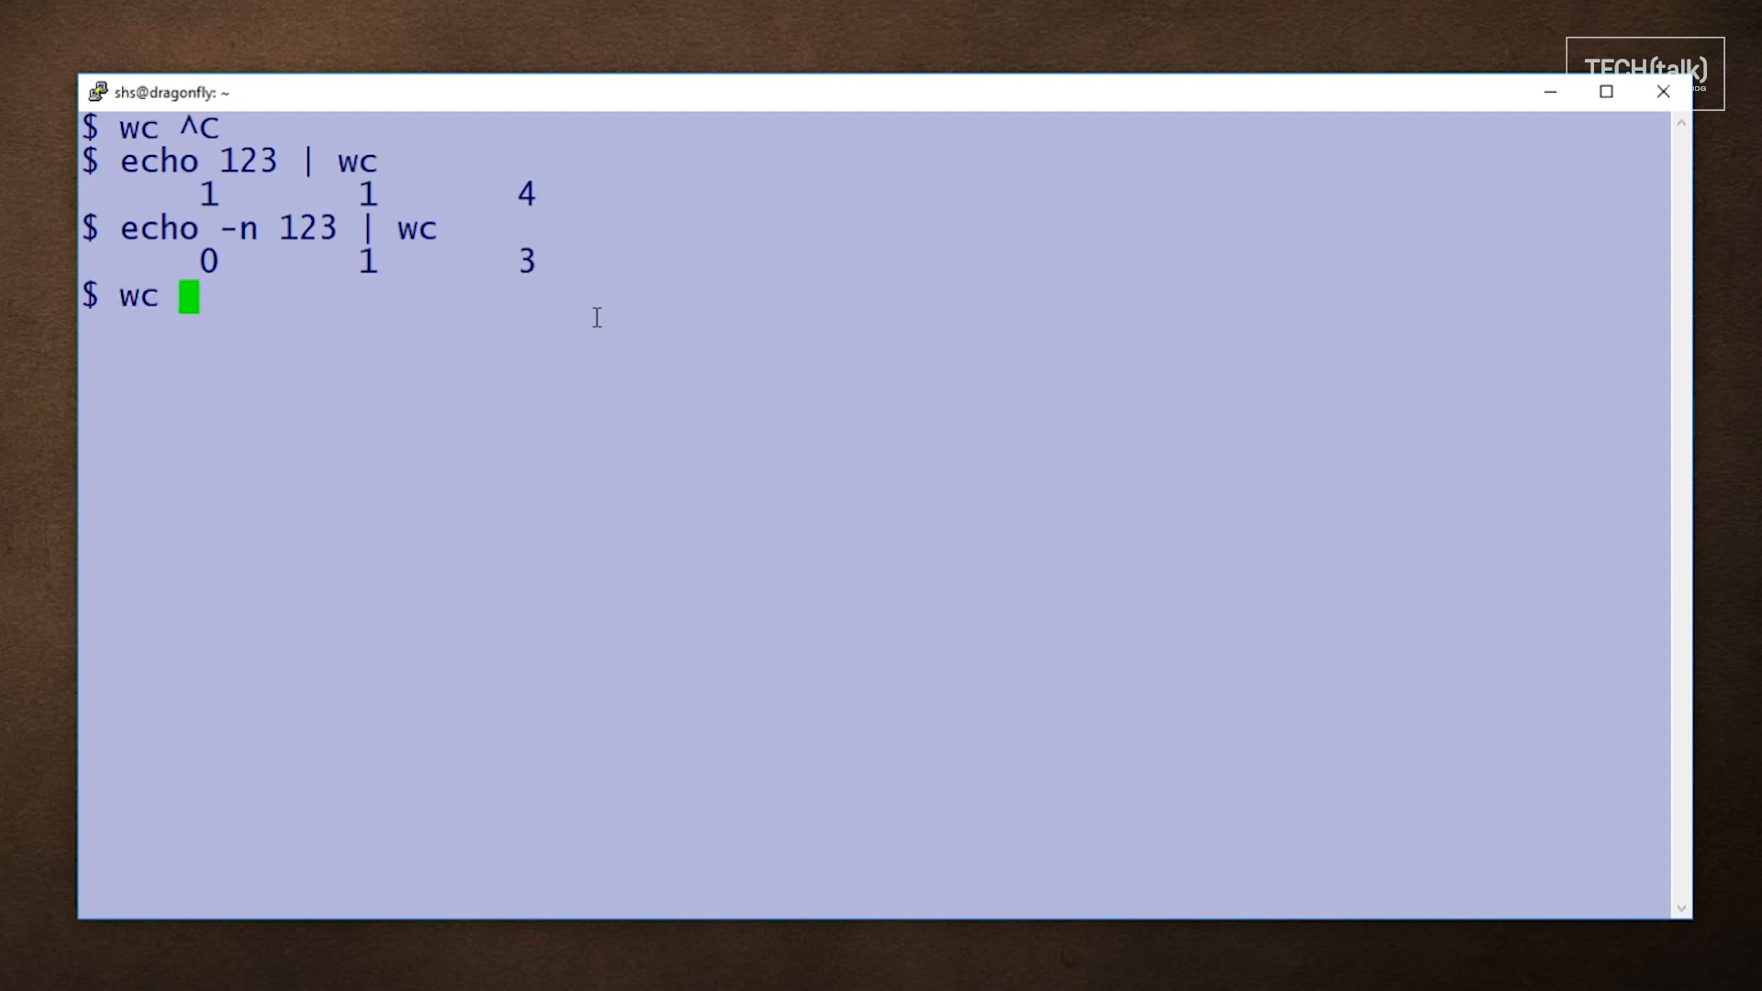
Step: Run wc lyrics showing 6 lines, 71 words, 392 characters, and clear the highlight on 392
text(lyrics)
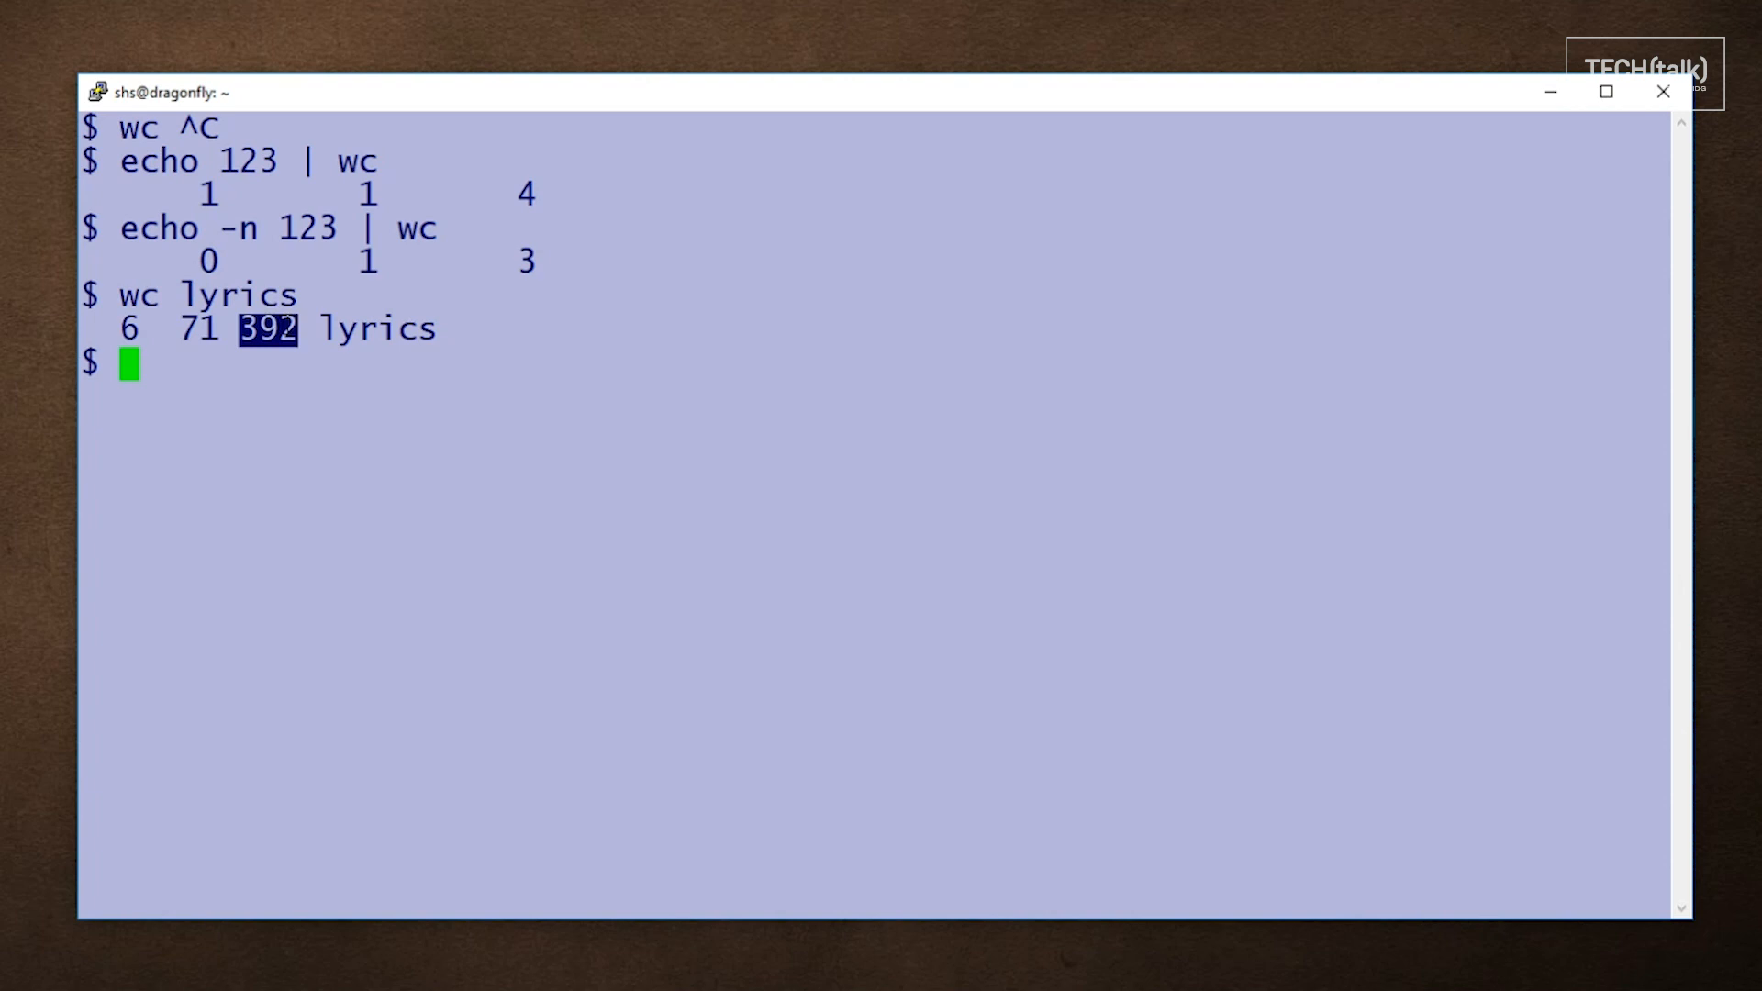
click(376, 329)
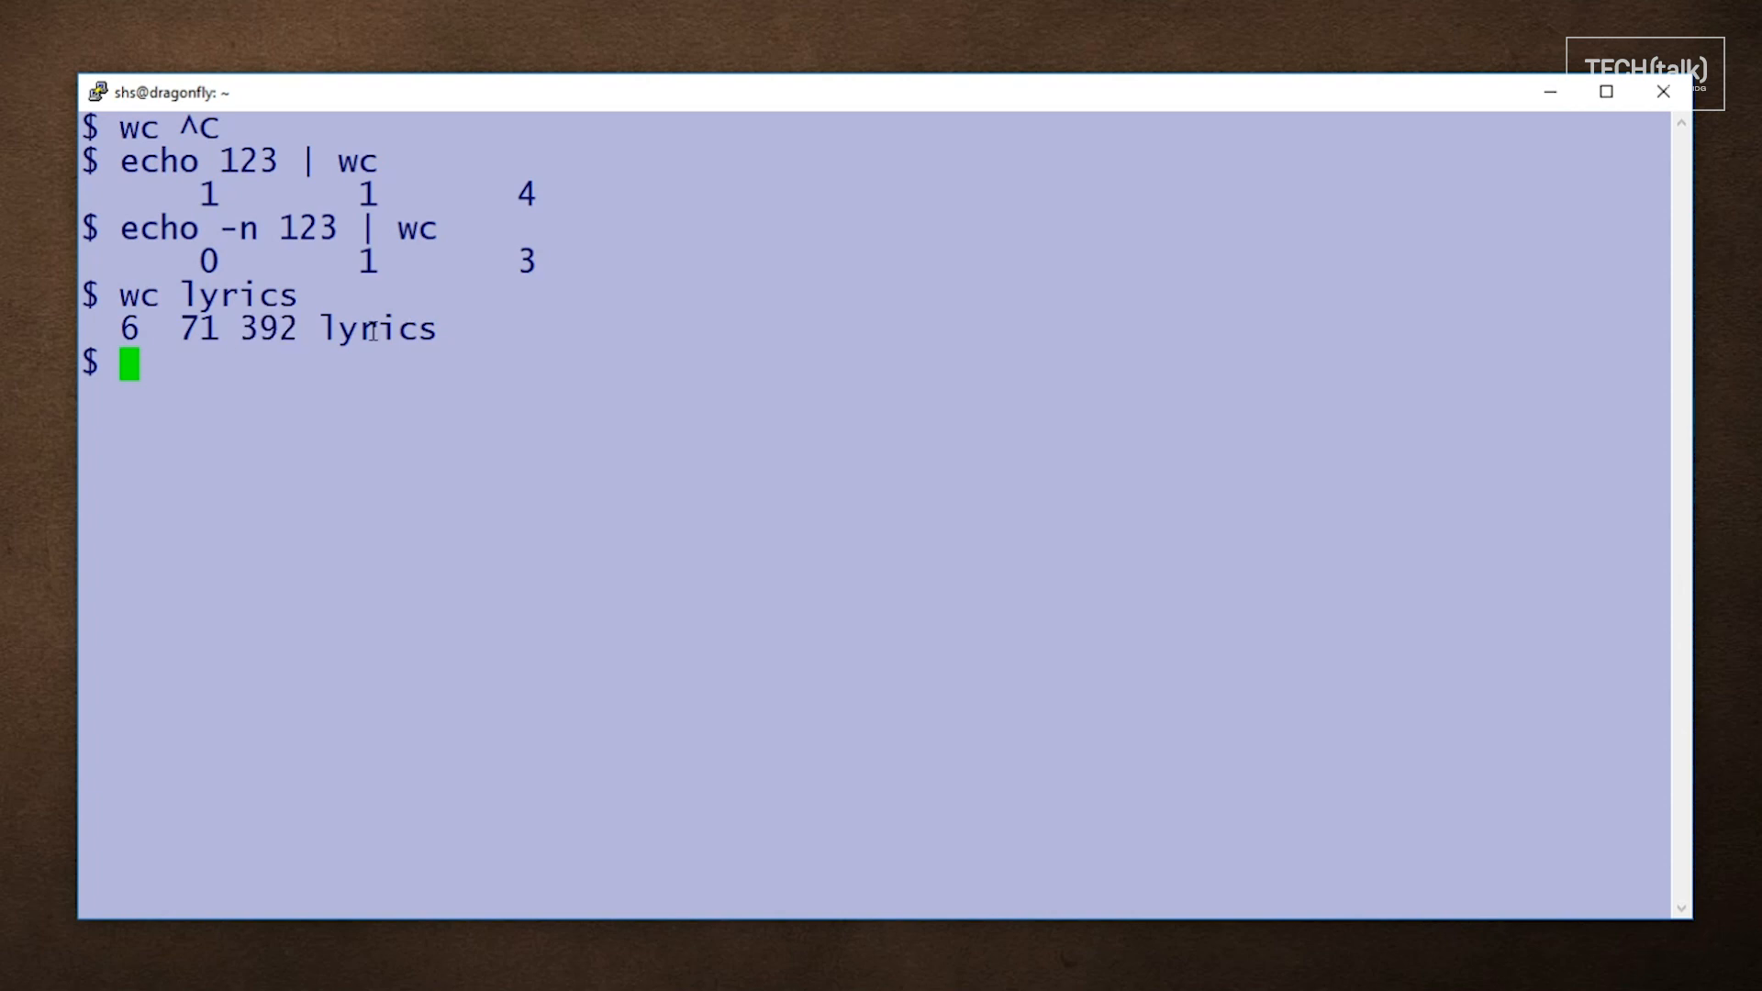
mouse_move(455, 340)
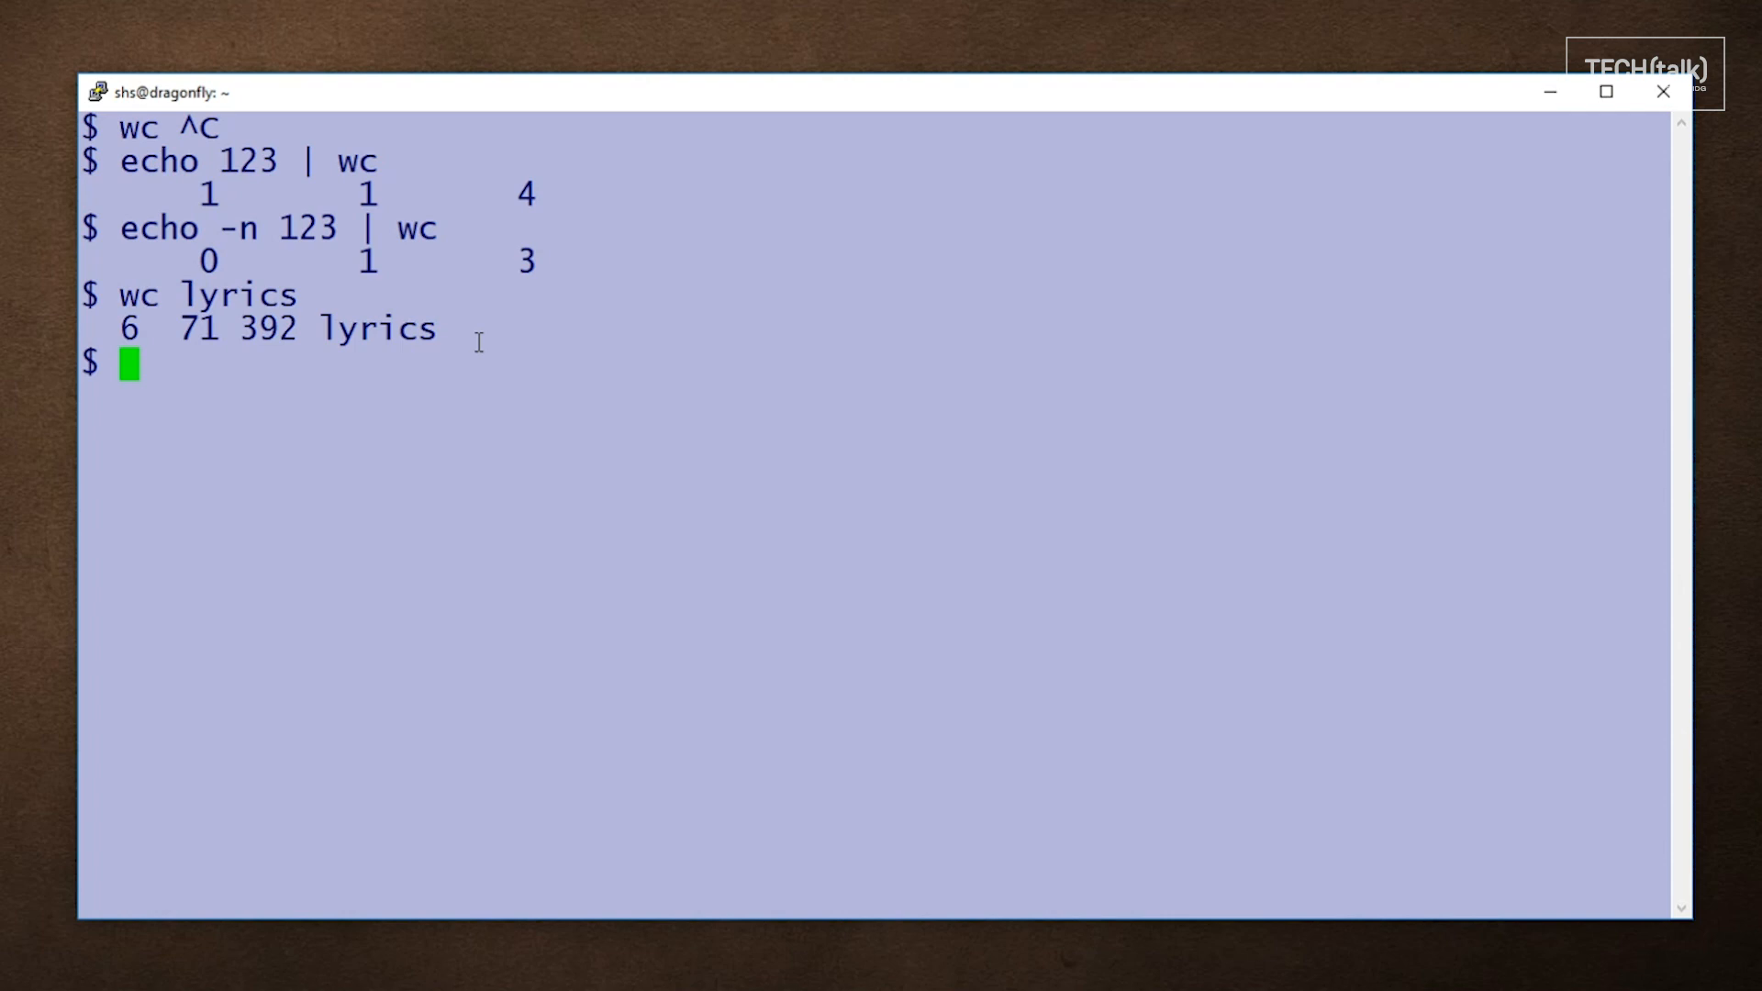
text(wc -l lyrics)
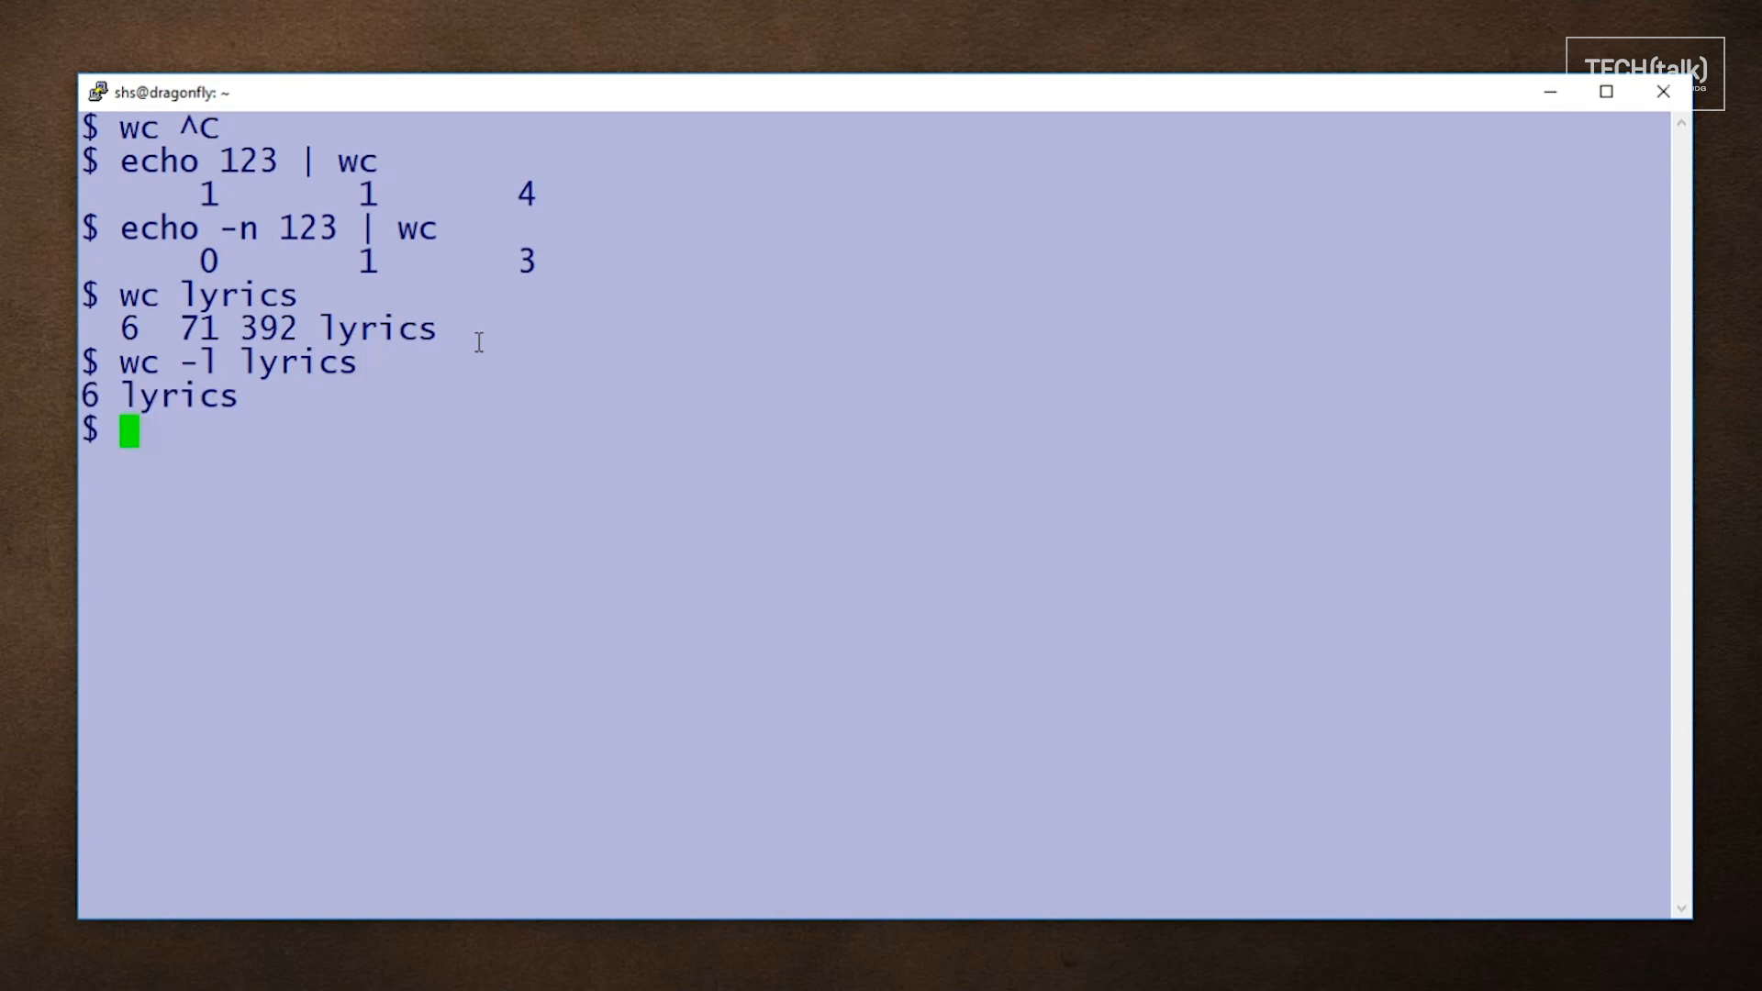
Step: Run wc -l lyrics, which reports 6 lines for the file
text(wc -l lyrics)
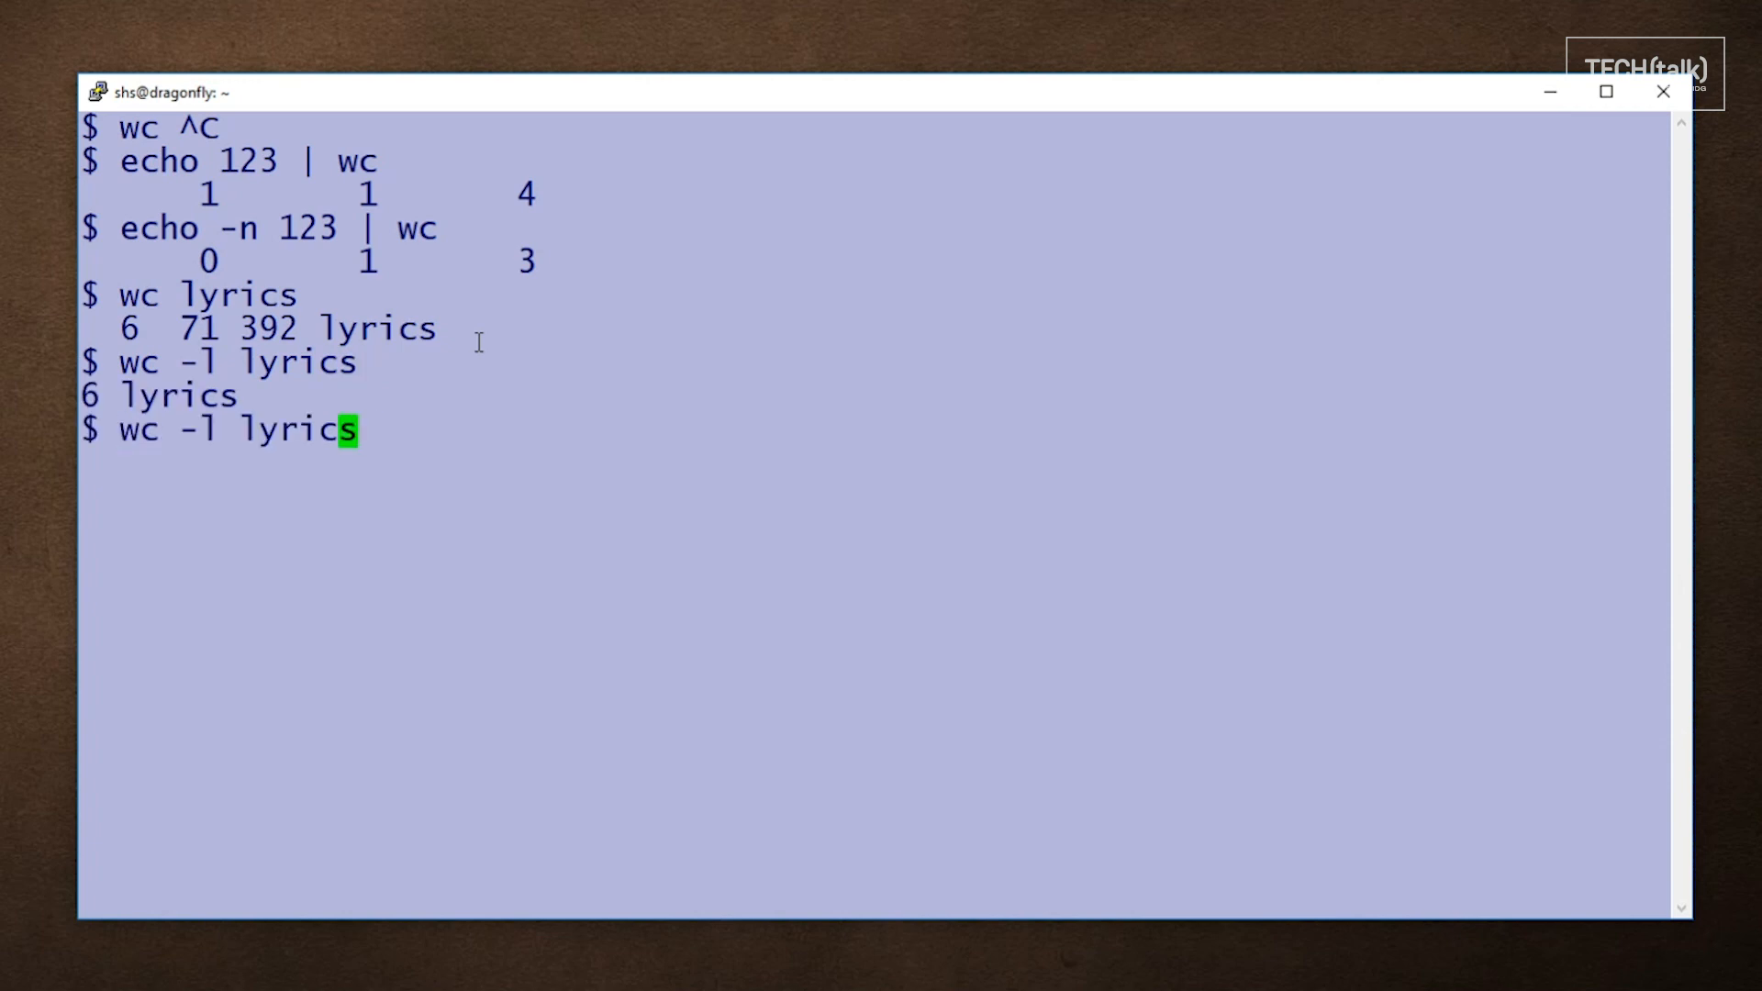